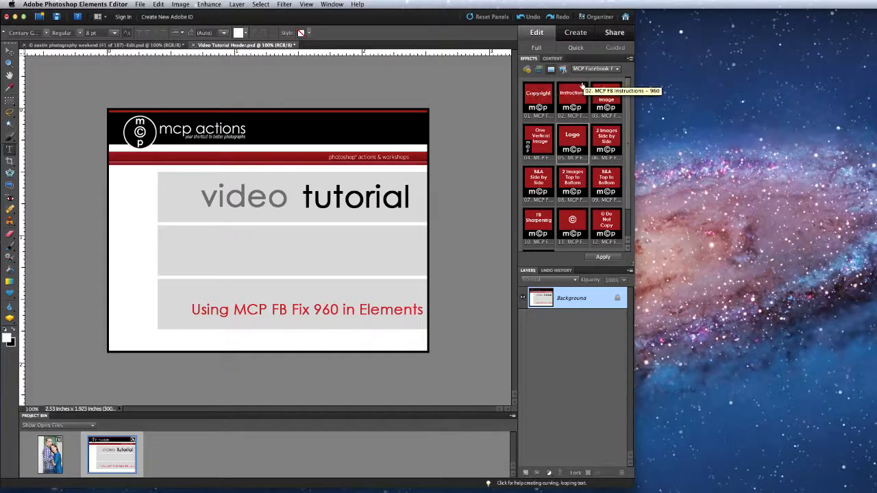
{"action": "mouse_move", "coordinate": [610, 206]}
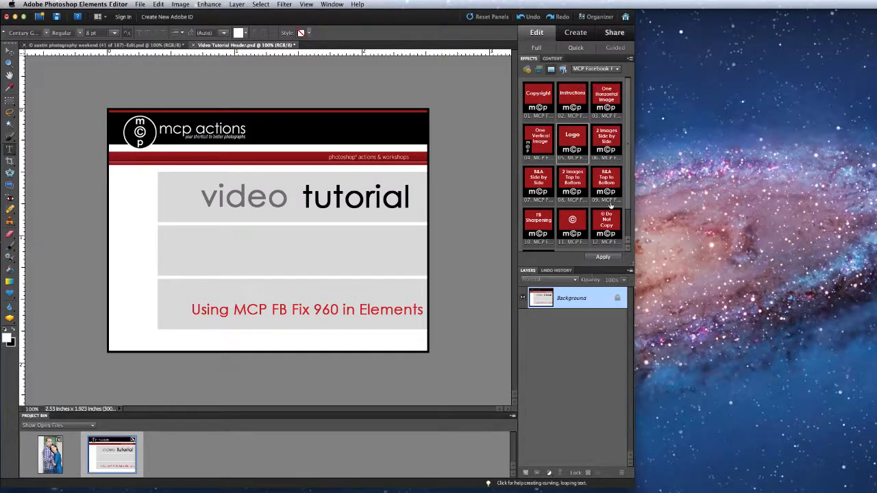
{"action": "mouse_move", "coordinate": [606, 98]}
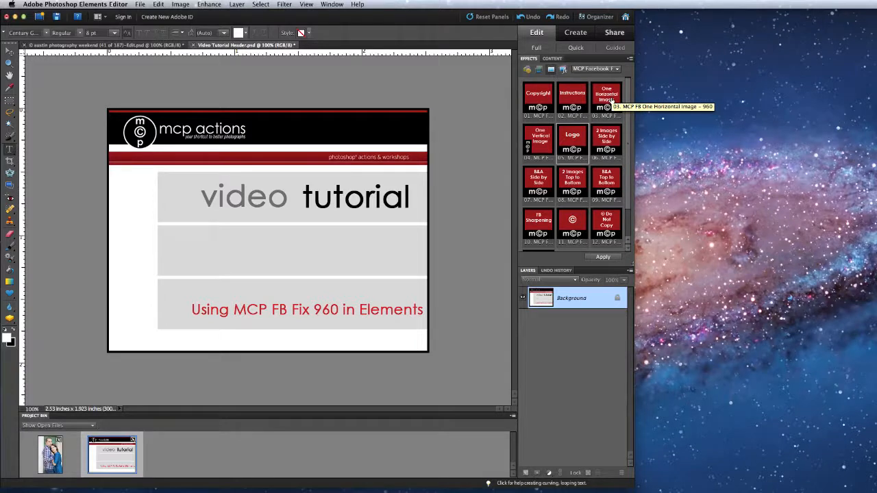
{"action": "mouse_move", "coordinate": [540, 142]}
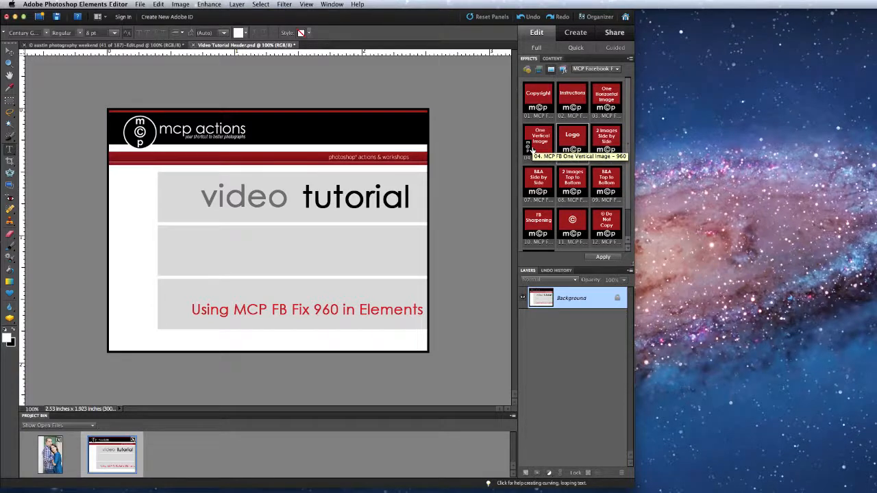
{"action": "mouse_move", "coordinate": [573, 139]}
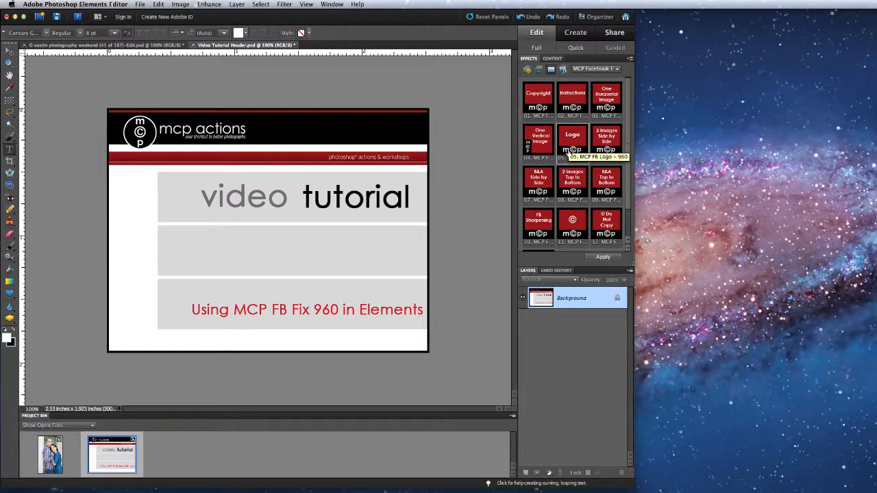
{"action": "mouse_move", "coordinate": [605, 137]}
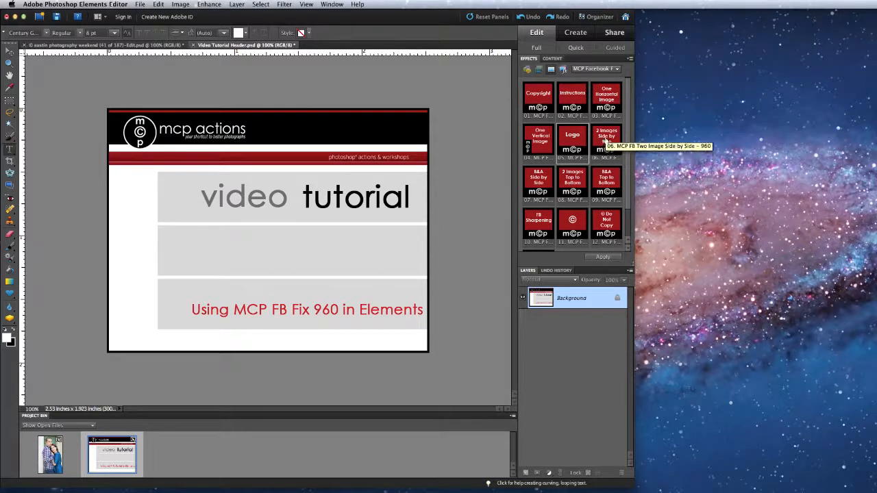
{"action": "mouse_move", "coordinate": [538, 181]}
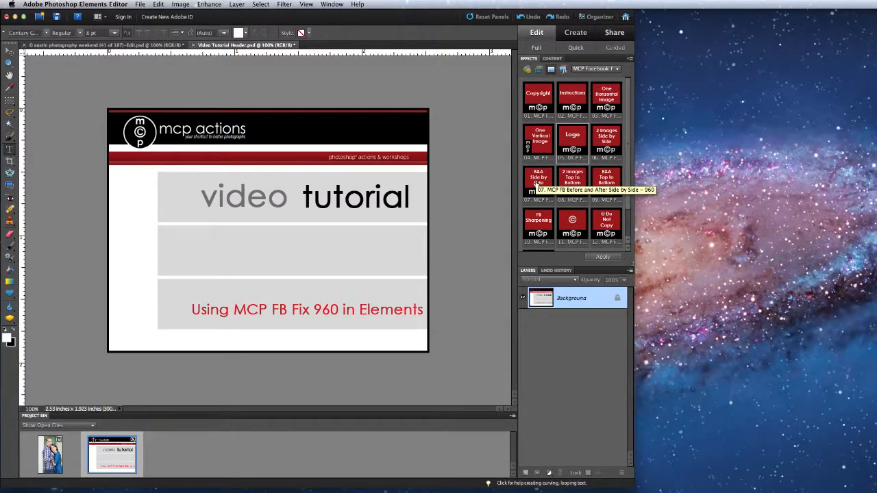
{"action": "mouse_move", "coordinate": [573, 144]}
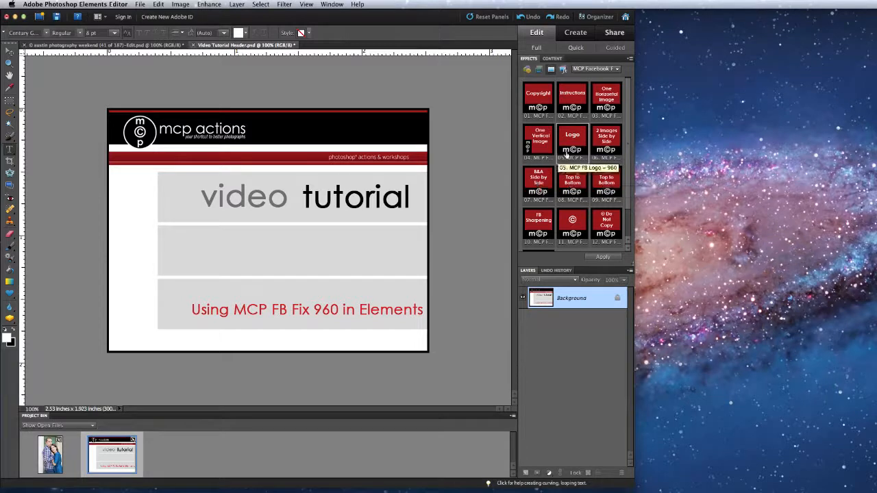
{"action": "mouse_move", "coordinate": [539, 181]}
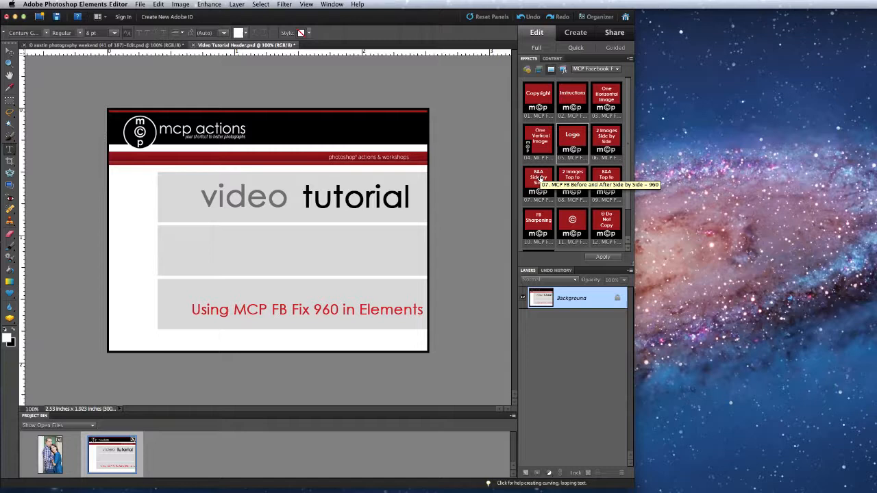
{"action": "mouse_move", "coordinate": [573, 181]}
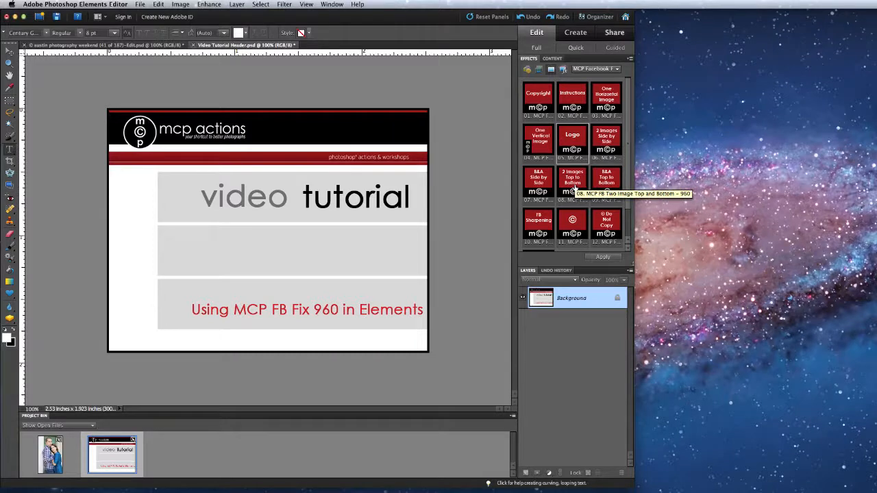
{"action": "mouse_move", "coordinate": [606, 181]}
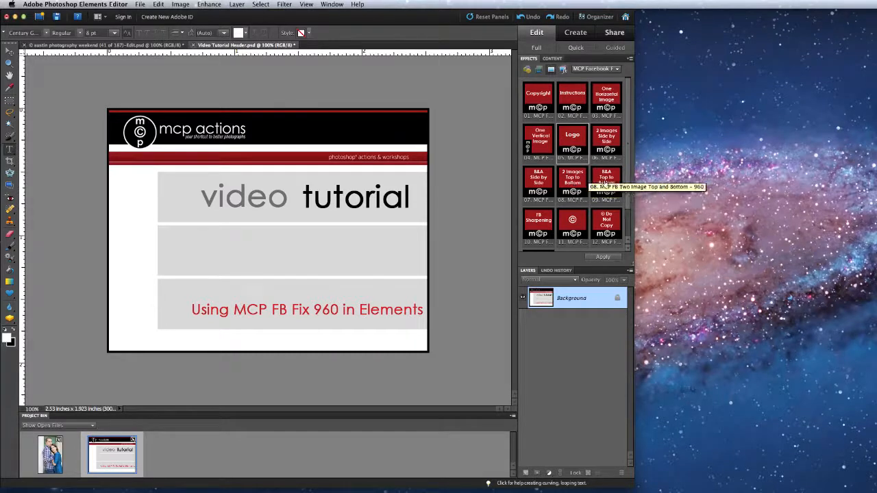
{"action": "mouse_move", "coordinate": [606, 181]}
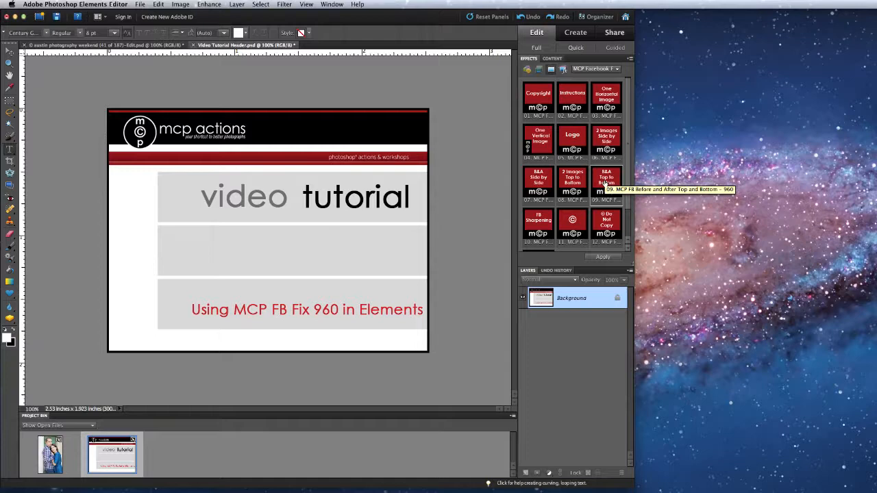
Step: Make the couple's portrait the active document and let the MCP FB action finish
{"action": "scroll", "scroll_direction": "down", "scroll_amount": 3}
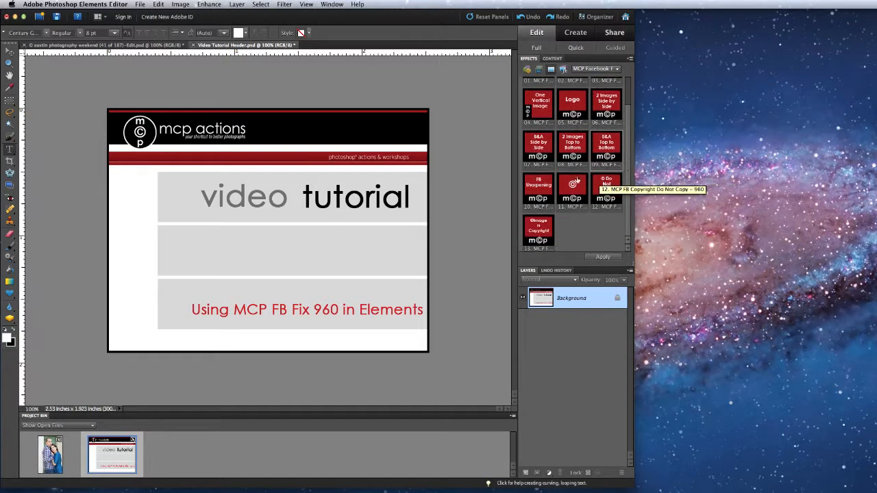
{"action": "mouse_move", "coordinate": [537, 192]}
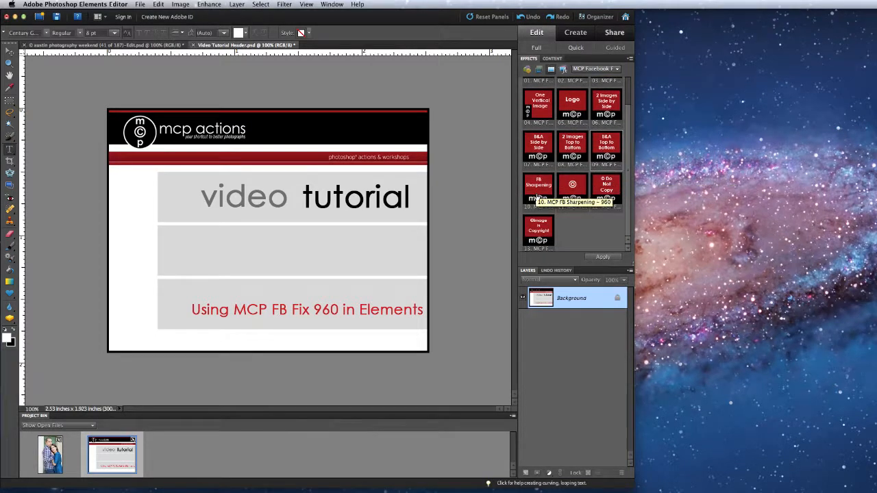
{"action": "mouse_move", "coordinate": [606, 190]}
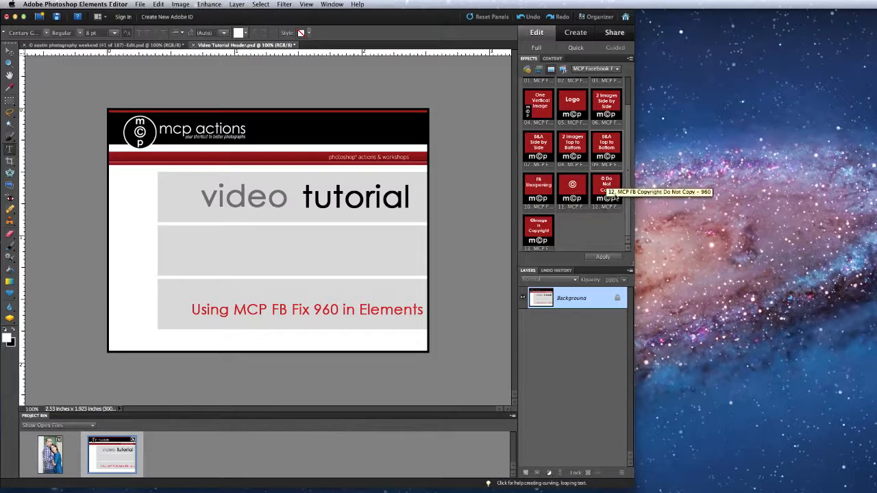
{"action": "mouse_move", "coordinate": [573, 199]}
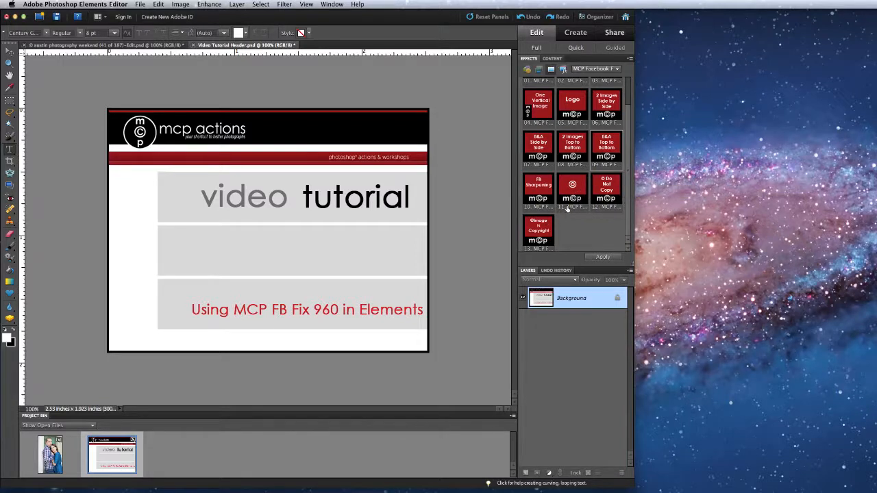
{"action": "mouse_move", "coordinate": [573, 189]}
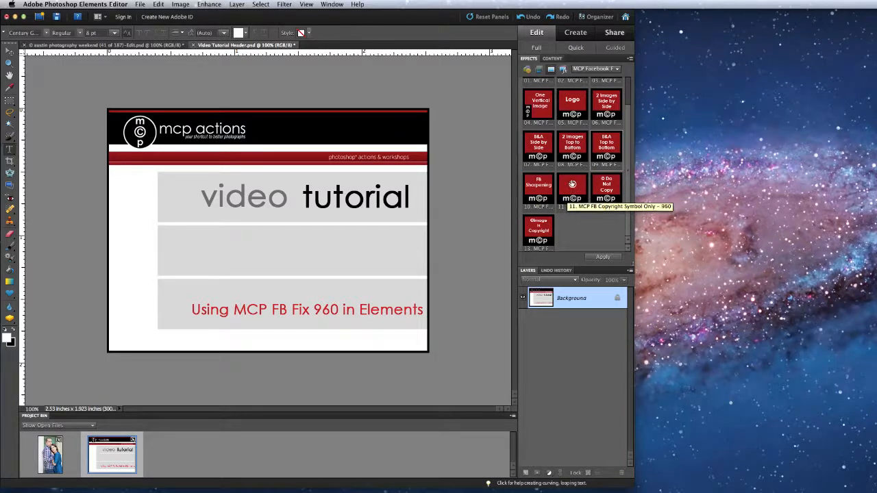
{"action": "mouse_move", "coordinate": [606, 190]}
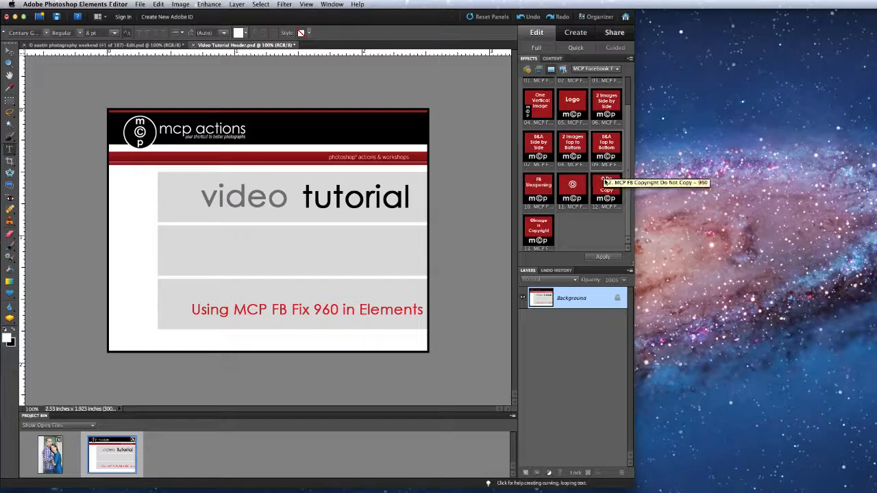
{"action": "mouse_move", "coordinate": [537, 230]}
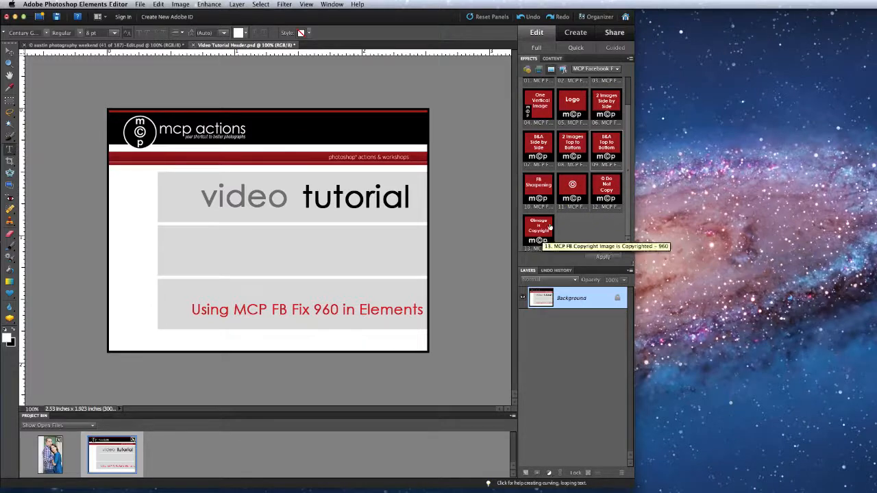
{"action": "scroll", "scroll_direction": "up", "scroll_amount": 3}
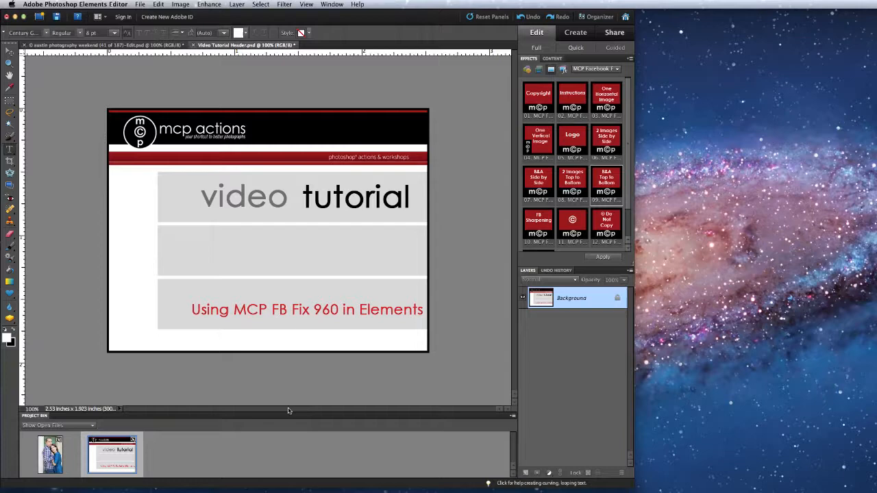
{"action": "mouse_move", "coordinate": [76, 441]}
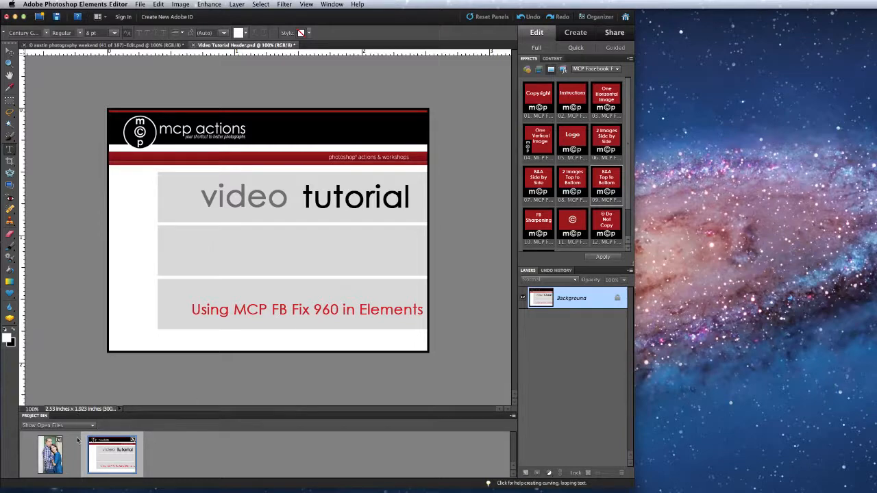
{"action": "left_click", "coordinate": [51, 454]}
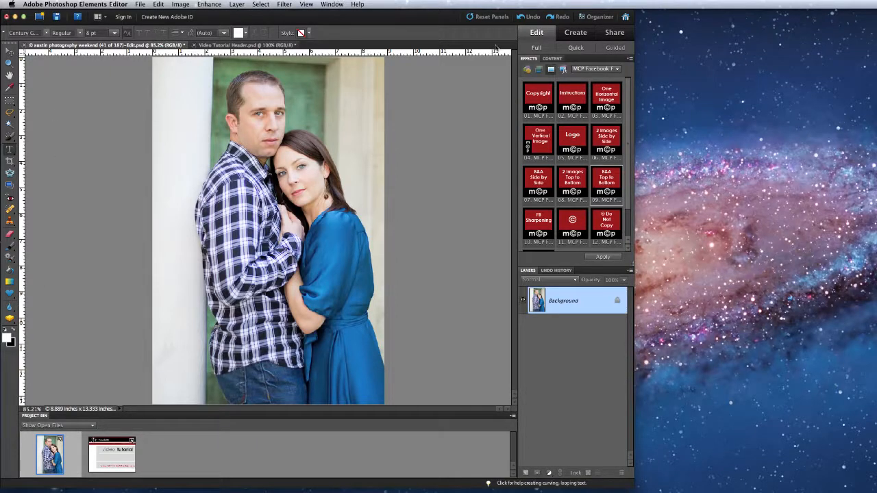
{"action": "mouse_move", "coordinate": [538, 140]}
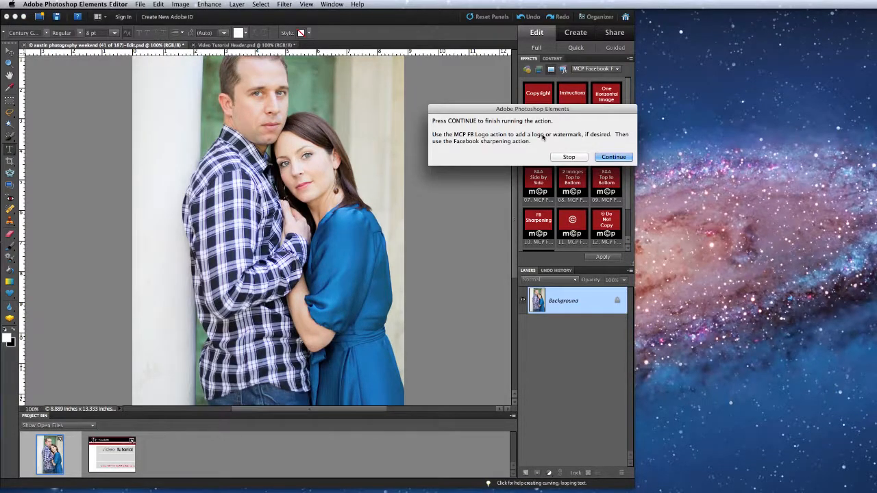
{"action": "left_click", "coordinate": [614, 156]}
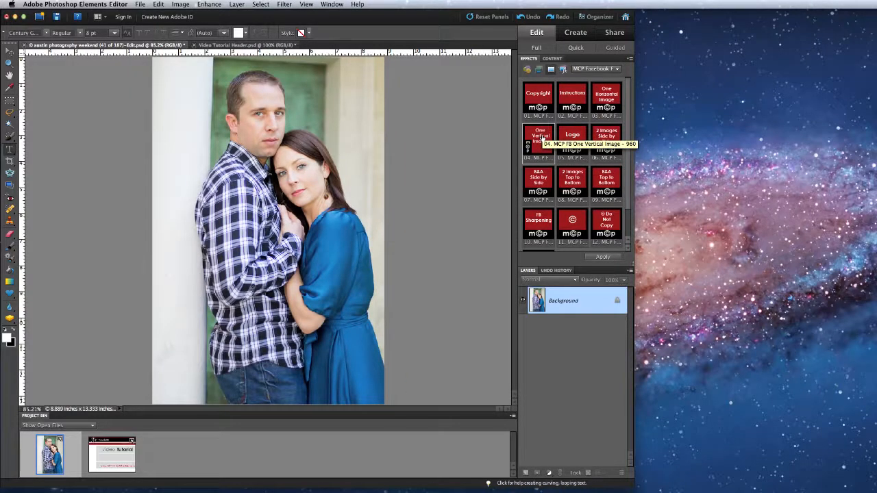
{"action": "mouse_move", "coordinate": [573, 141]}
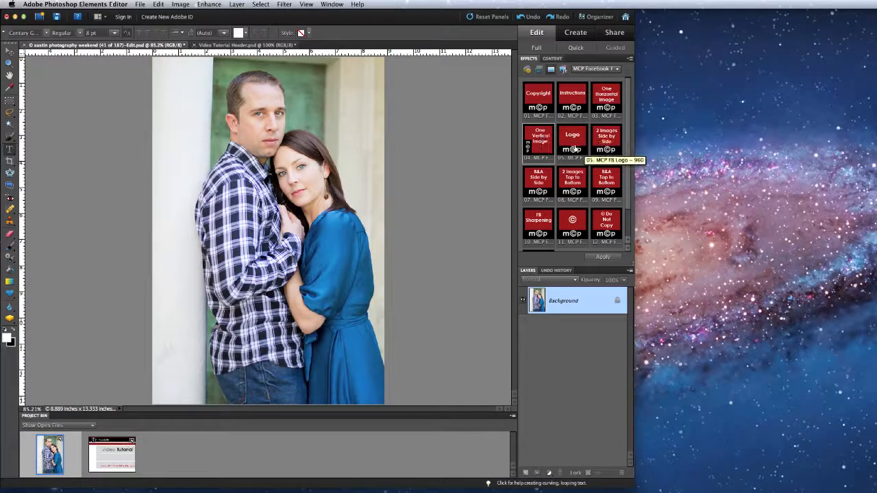
Step: Insert the MCP FB Logo watermark, shrunk and placed on the lower blue dress
{"action": "left_click", "coordinate": [603, 257]}
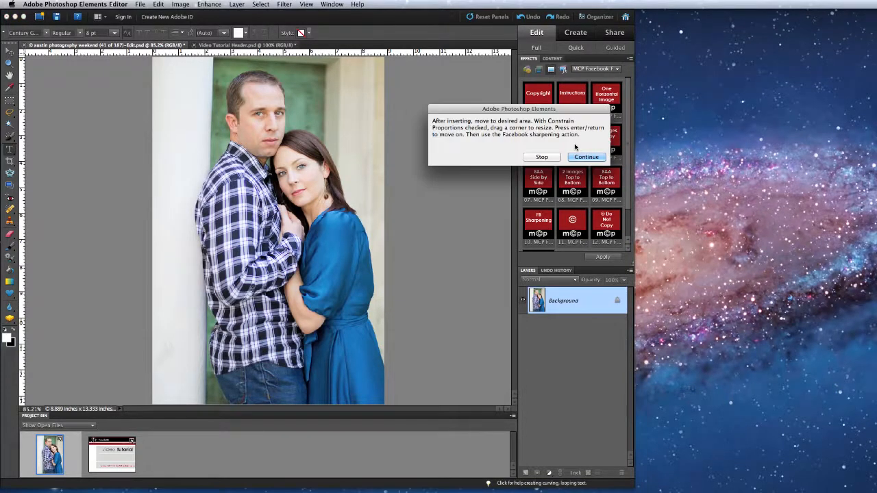
{"action": "left_click", "coordinate": [587, 157]}
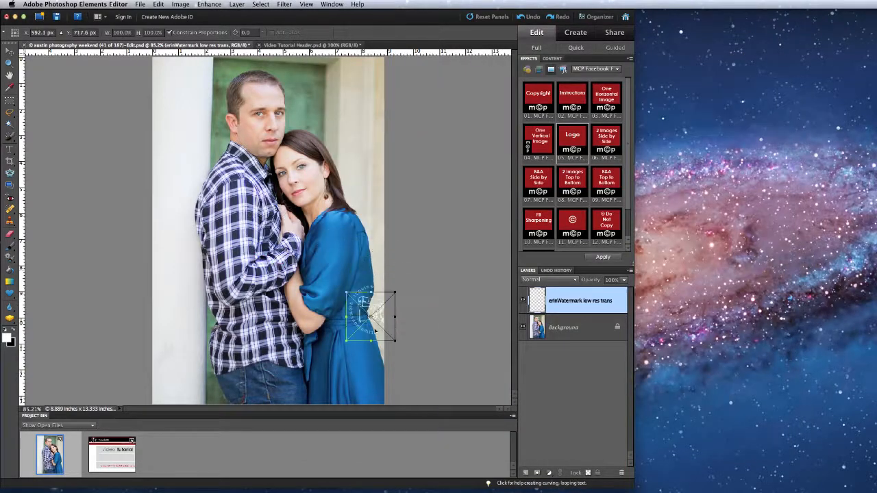
{"action": "left_click_drag", "start_coordinate": [370, 318], "coordinate": [350, 363]}
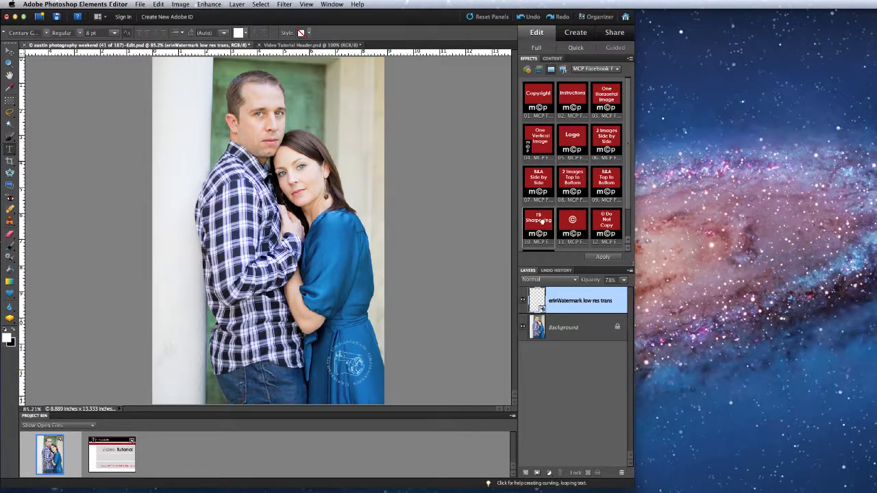
Step: Apply standard Facebook Sharpening layers and toggle them to compare sharpness
{"action": "left_click", "coordinate": [604, 256]}
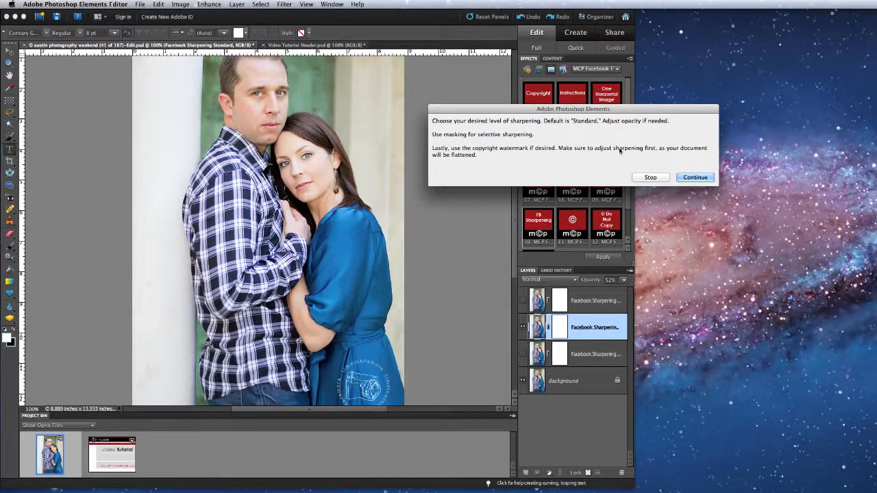
{"action": "left_click", "coordinate": [695, 176]}
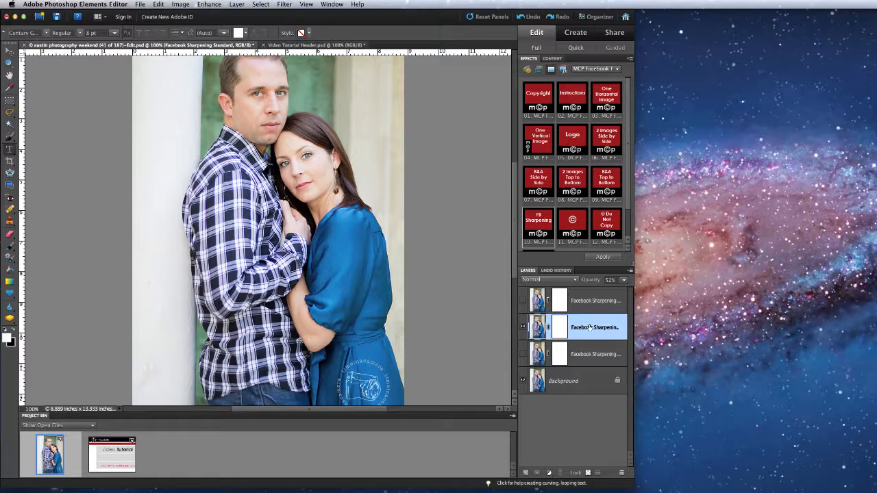
{"action": "left_click", "coordinate": [524, 326]}
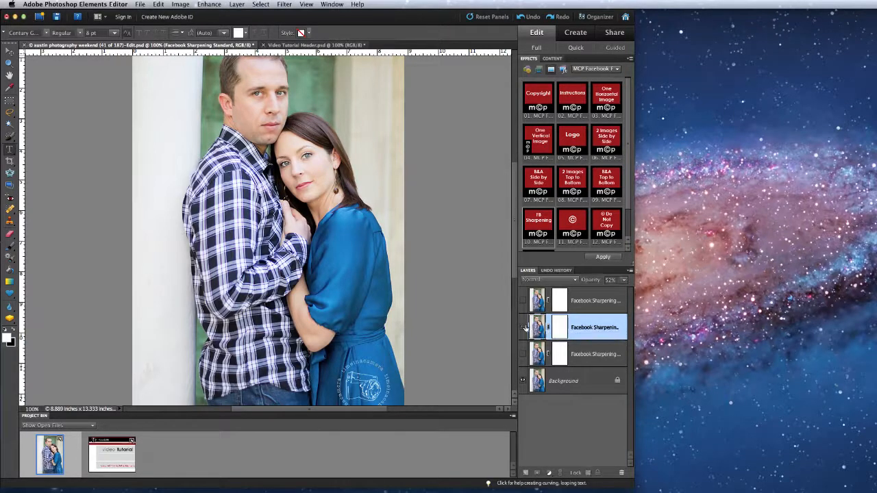
{"action": "left_click", "coordinate": [523, 302]}
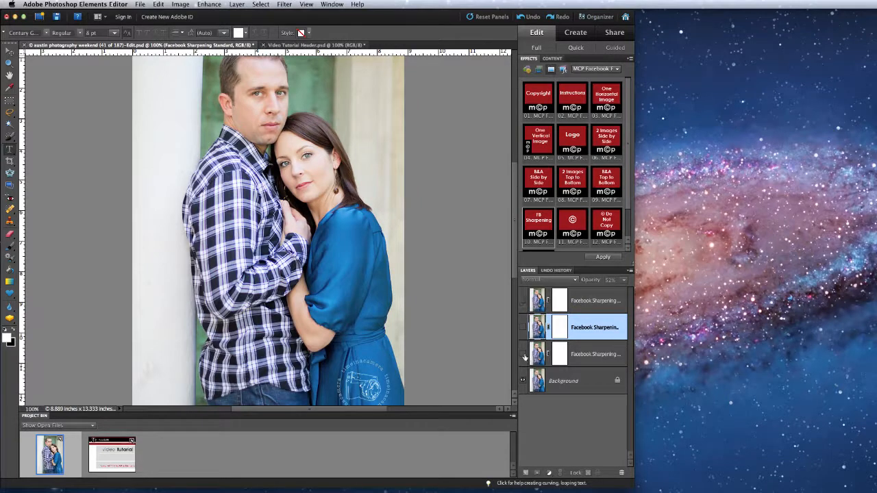
{"action": "mouse_move", "coordinate": [524, 353]}
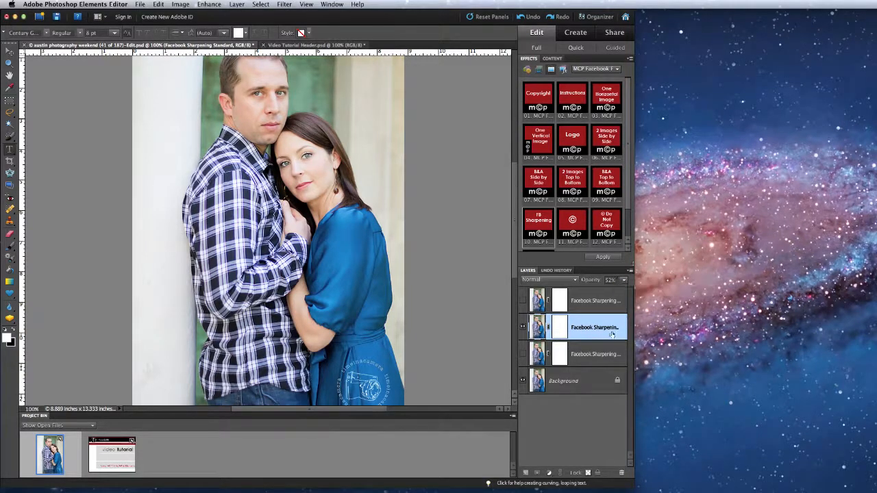
{"action": "mouse_move", "coordinate": [594, 328]}
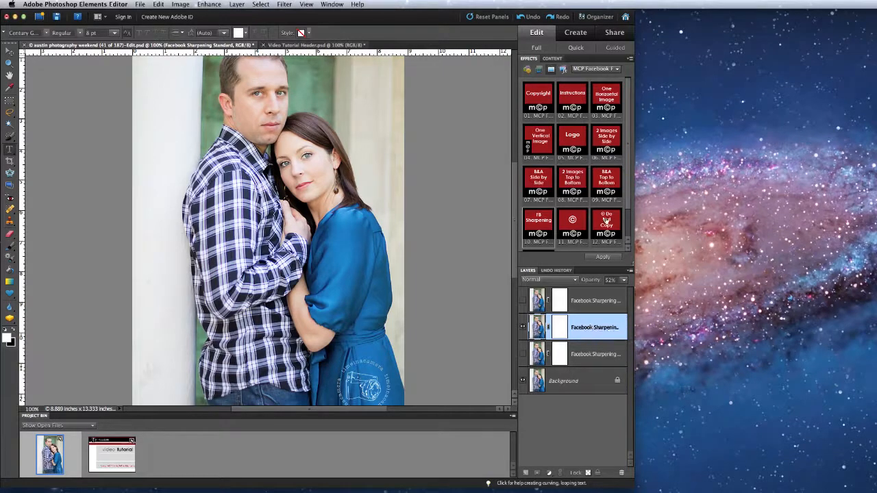
Step: Add the '© Do Not Copy' watermark and move it down across the lower portrait
{"action": "scroll", "scroll_direction": "down", "scroll_amount": 3}
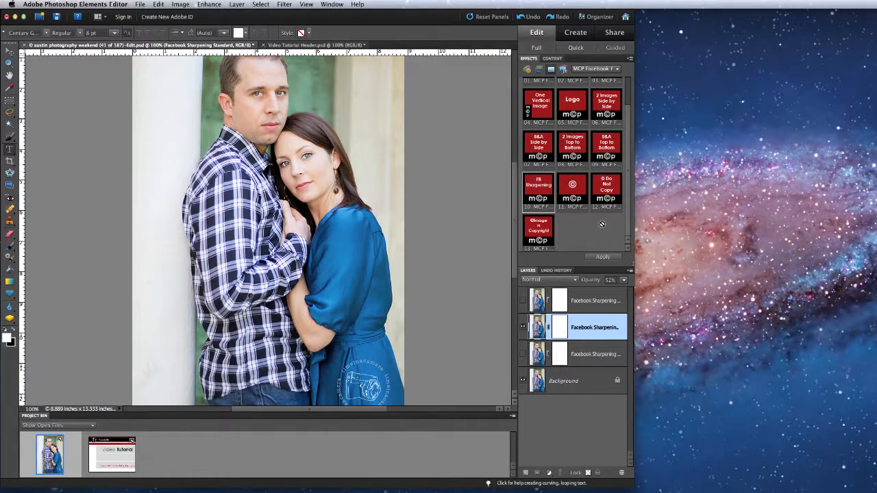
{"action": "mouse_move", "coordinate": [606, 189]}
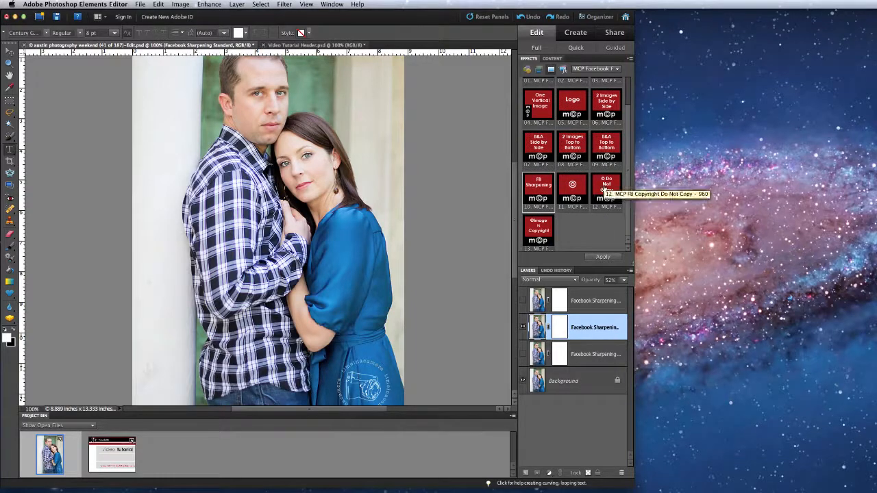
{"action": "mouse_move", "coordinate": [606, 189]}
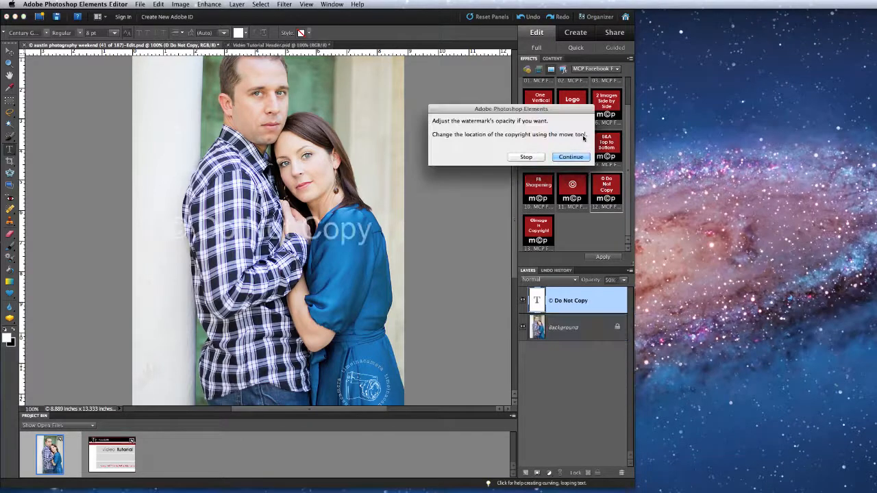
{"action": "left_click", "coordinate": [570, 157]}
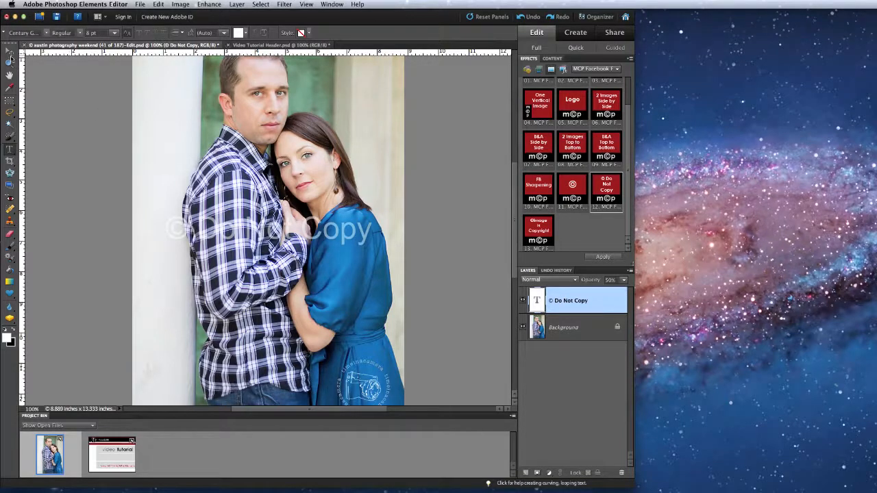
{"action": "left_click", "coordinate": [10, 52]}
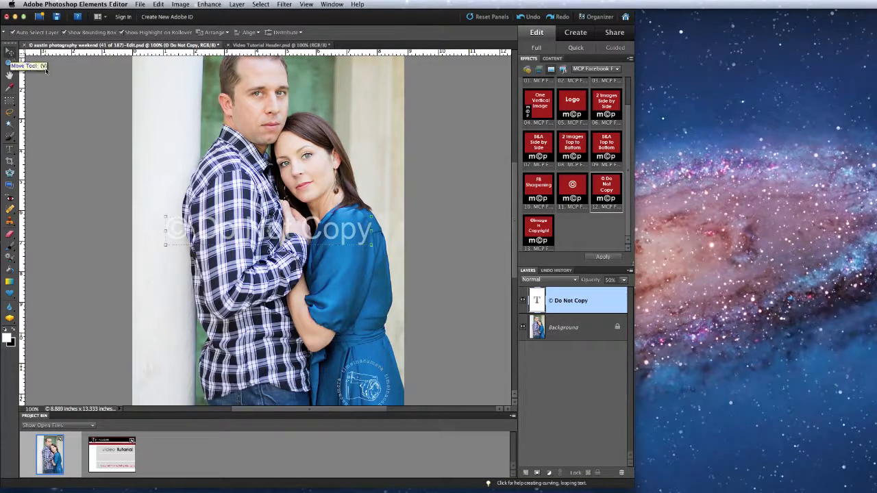
{"action": "mouse_move", "coordinate": [299, 226]}
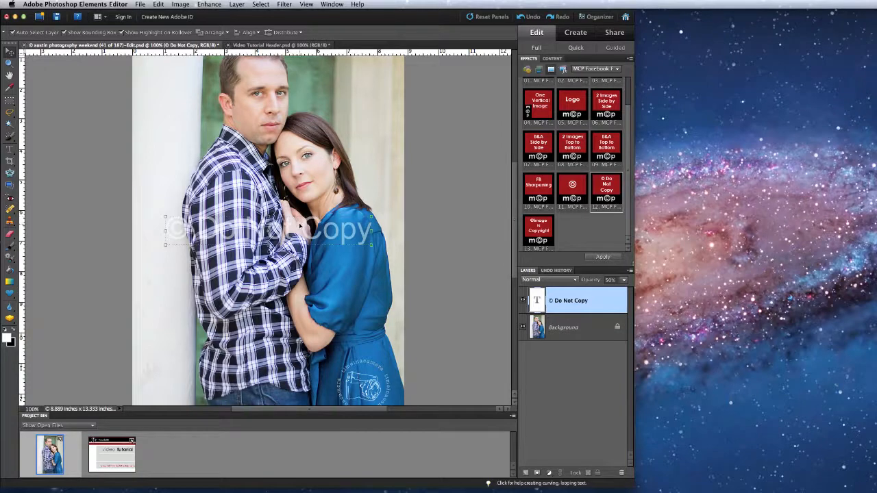
{"action": "left_click_drag", "start_coordinate": [267, 230], "coordinate": [267, 343]}
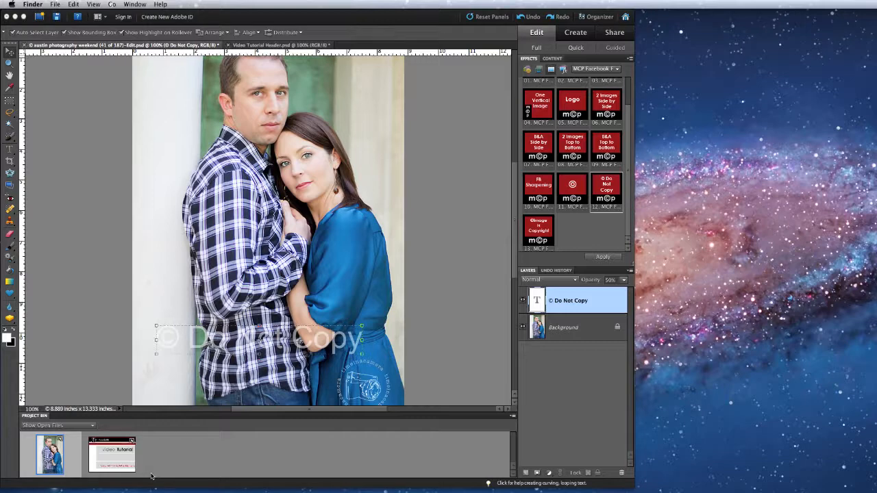
{"action": "mouse_move", "coordinate": [145, 439]}
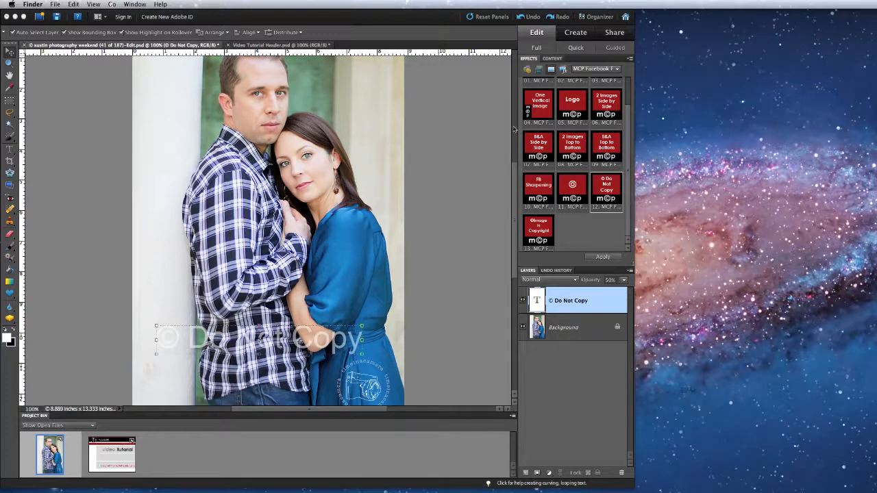
{"action": "mouse_move", "coordinate": [565, 124]}
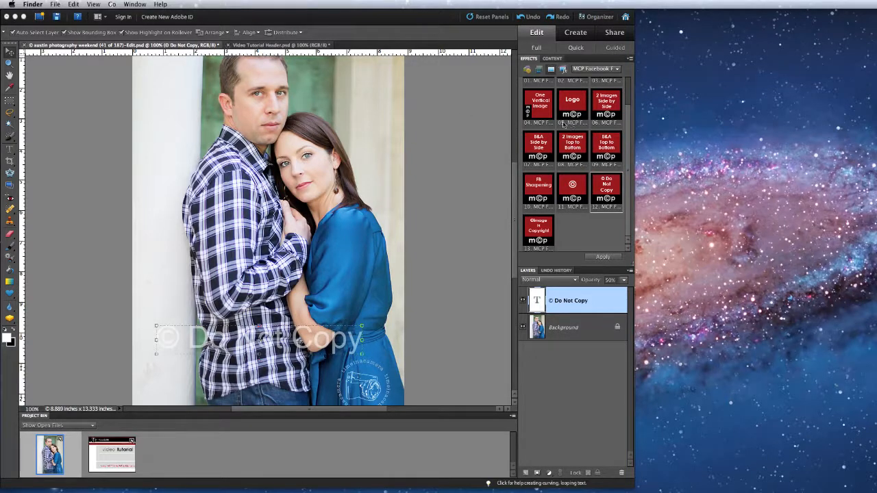
{"action": "mouse_move", "coordinate": [570, 142]}
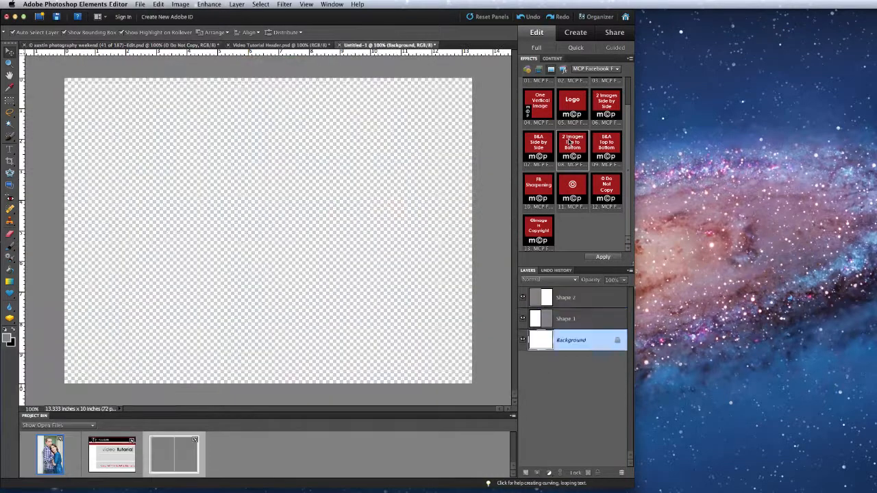
Step: Start the top-to-bottom collage and fit the first pumpkin photo into the top opening
{"action": "left_click", "coordinate": [604, 256]}
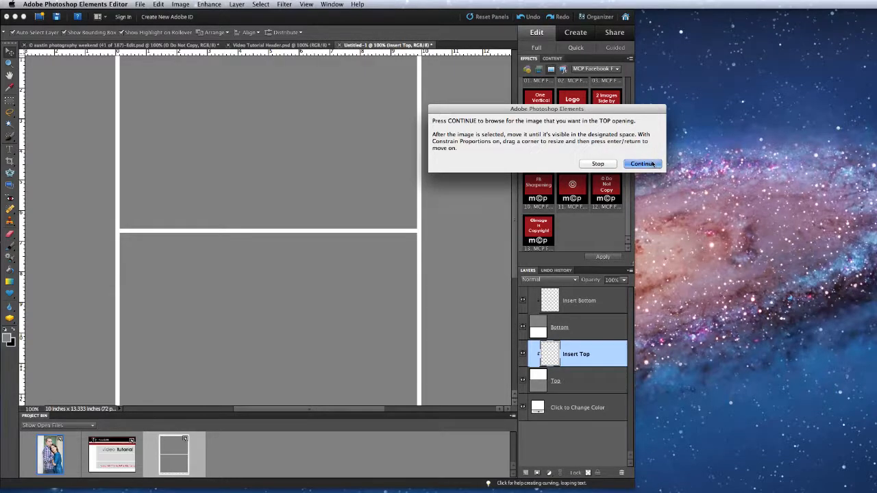
{"action": "left_click", "coordinate": [641, 163]}
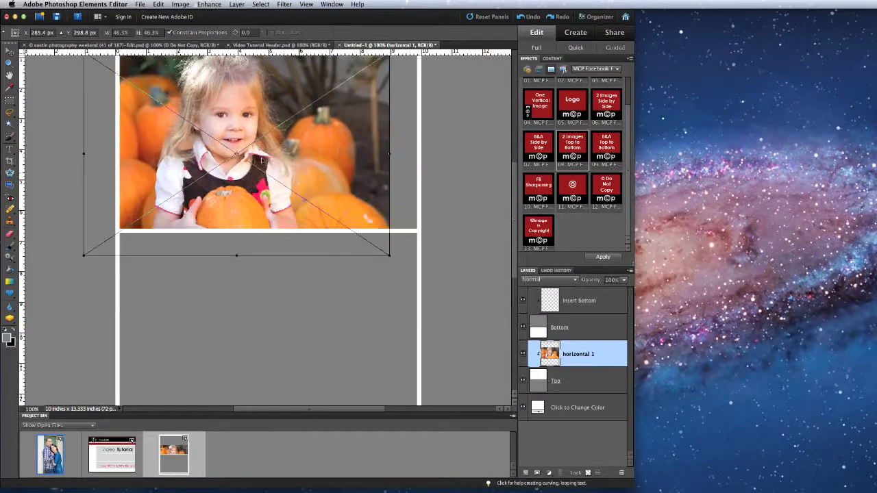
{"action": "left_click_drag", "start_coordinate": [263, 159], "coordinate": [303, 137]}
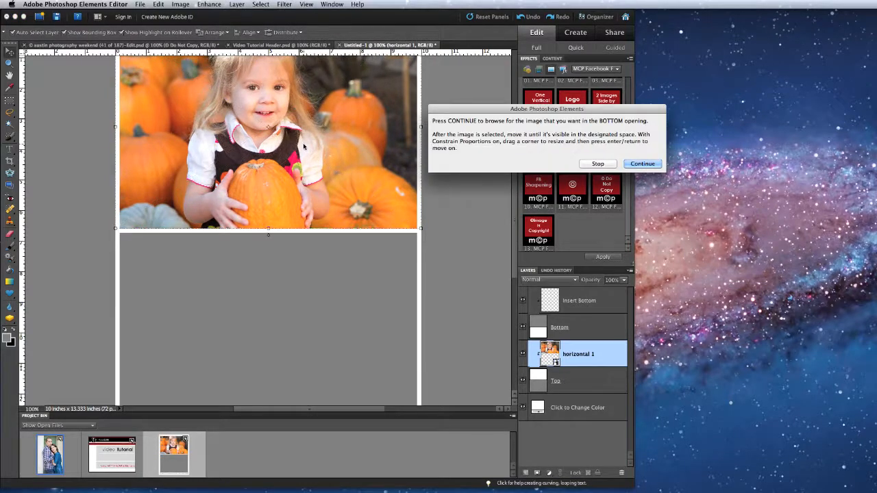
Step: Place the 'horizontal 2' pumpkin photo and fit it into the bottom opening
{"action": "left_click", "coordinate": [641, 163]}
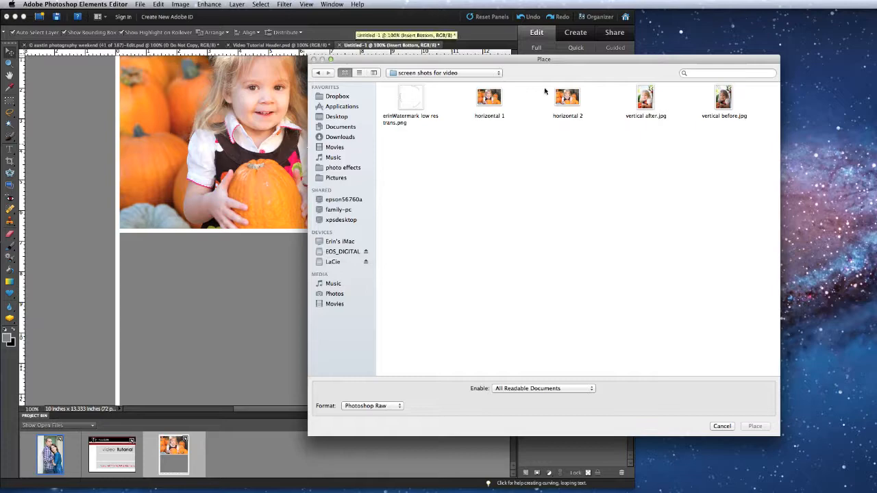
{"action": "left_click", "coordinate": [754, 425]}
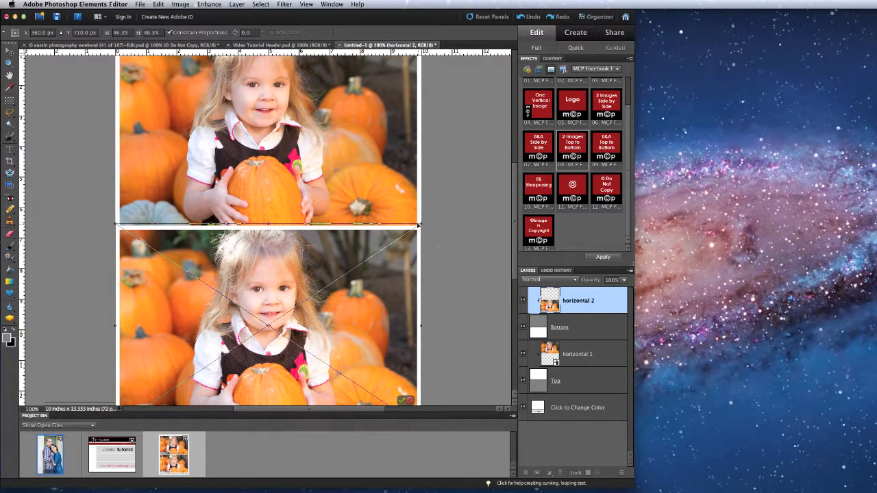
{"action": "left_click_drag", "start_coordinate": [419, 225], "coordinate": [444, 208]}
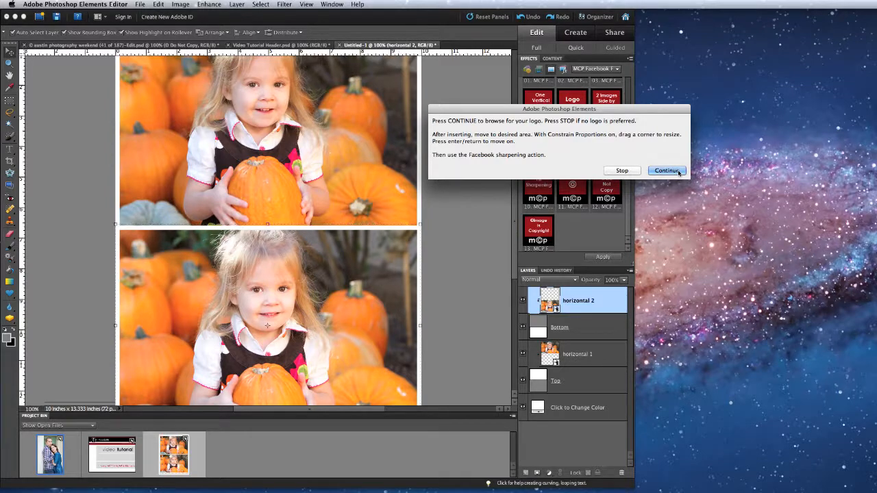
Step: Place the watermark PNG, shrunk onto the bottom pumpkin photo's right side
{"action": "left_click", "coordinate": [666, 170]}
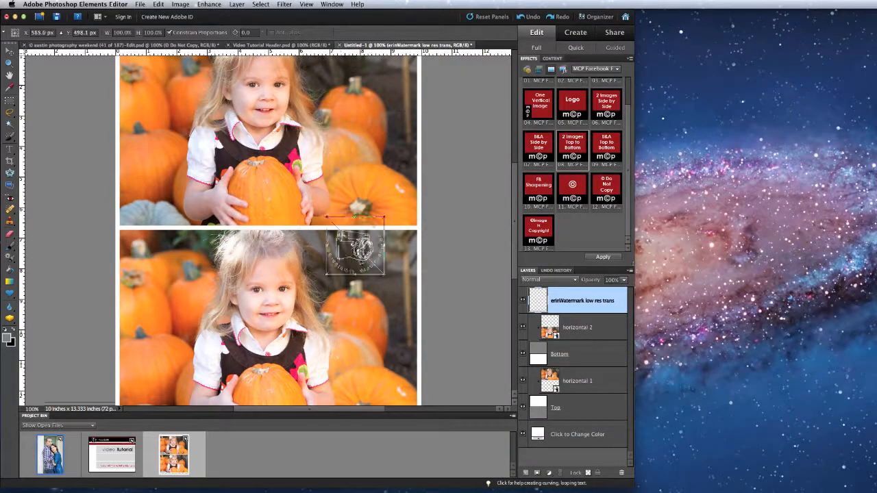
{"action": "left_click_drag", "start_coordinate": [357, 250], "coordinate": [373, 315]}
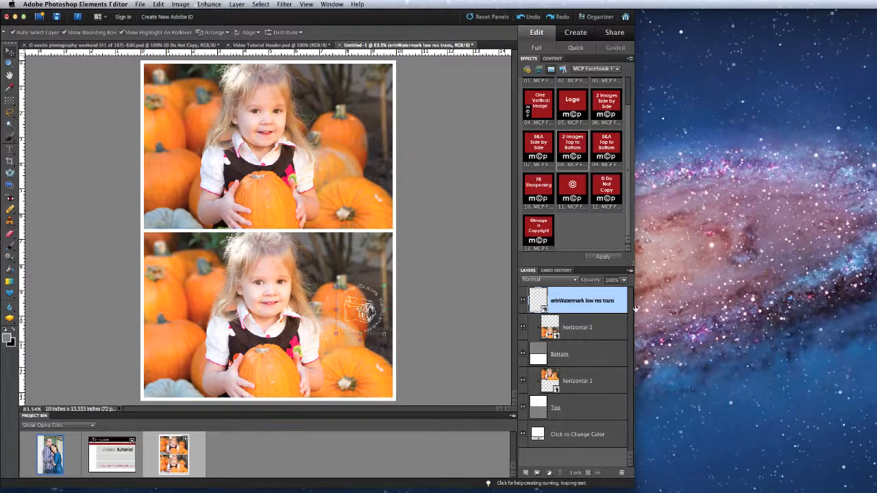
{"action": "mouse_move", "coordinate": [478, 290]}
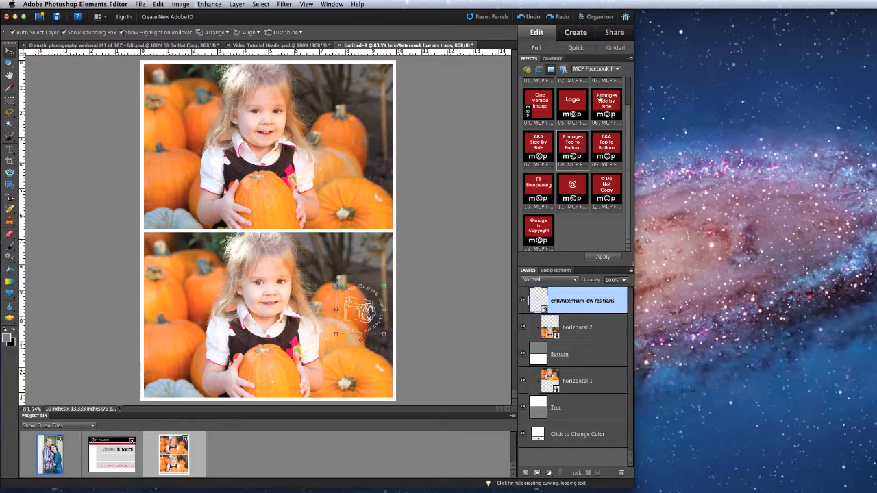
{"action": "mouse_move", "coordinate": [537, 144]}
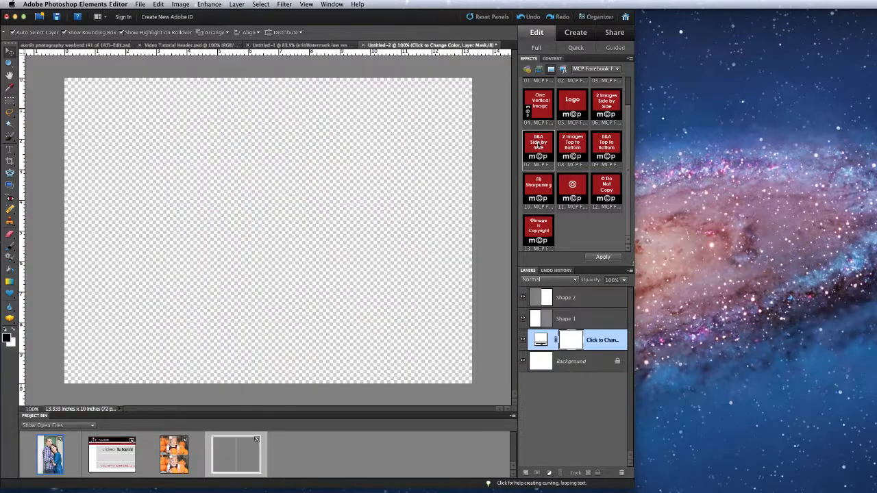
Step: Place 'vertical before.jpg' into the left opening of the side-by-side collage
{"action": "left_click", "coordinate": [603, 257]}
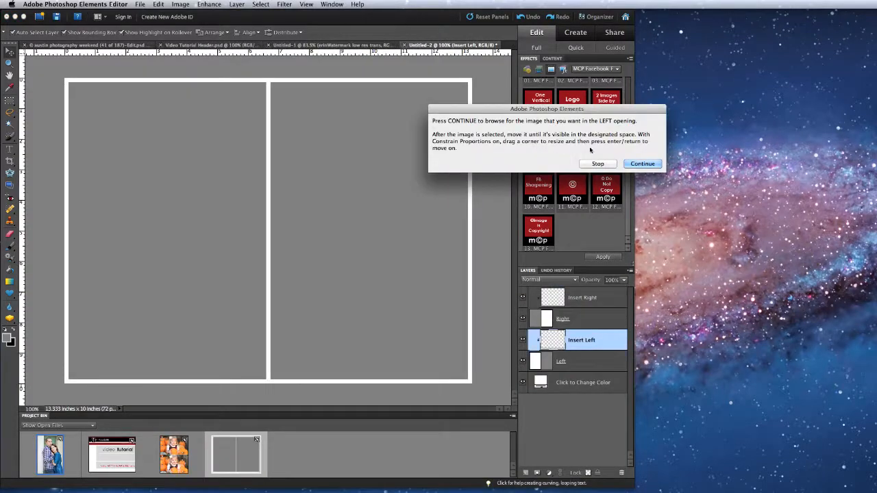
{"action": "left_click", "coordinate": [641, 163]}
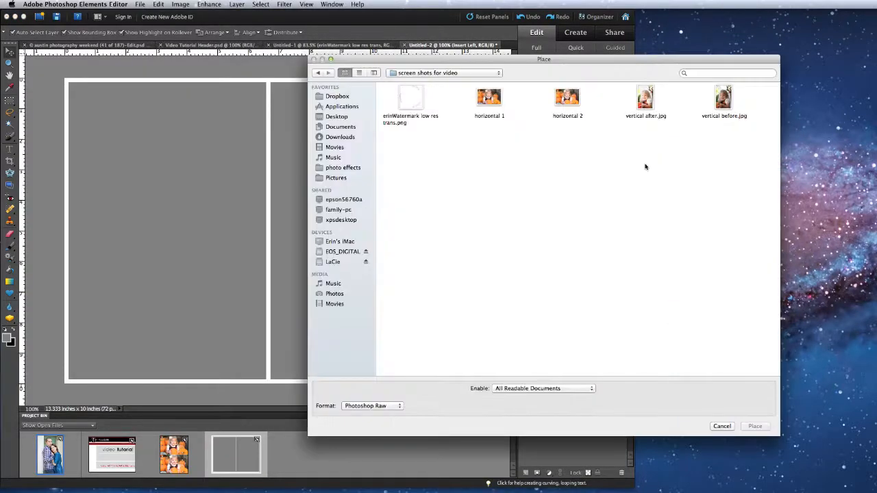
{"action": "mouse_move", "coordinate": [723, 107]}
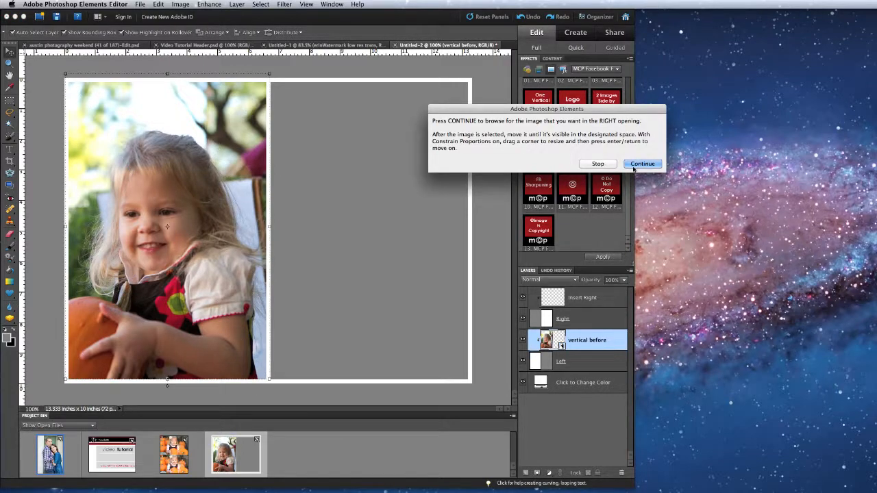
Step: Place 'vertical after.jpg' and fit it into the right opening
{"action": "left_click", "coordinate": [642, 164]}
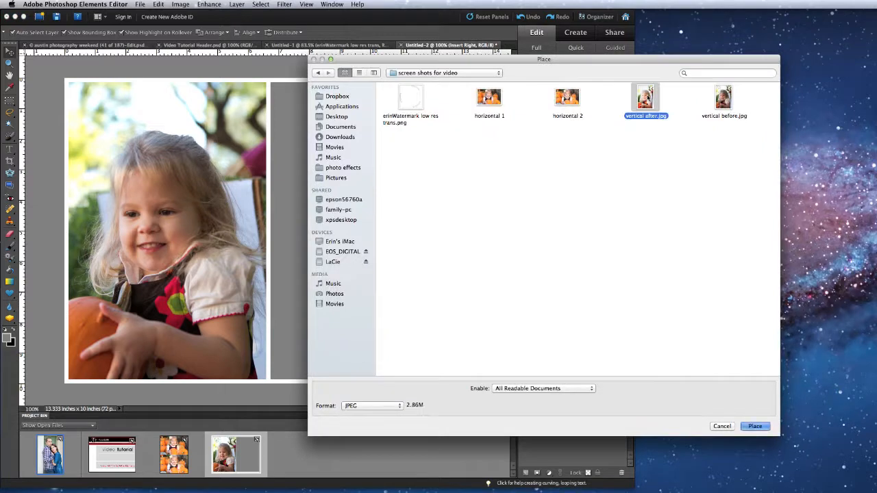
{"action": "left_click", "coordinate": [754, 425]}
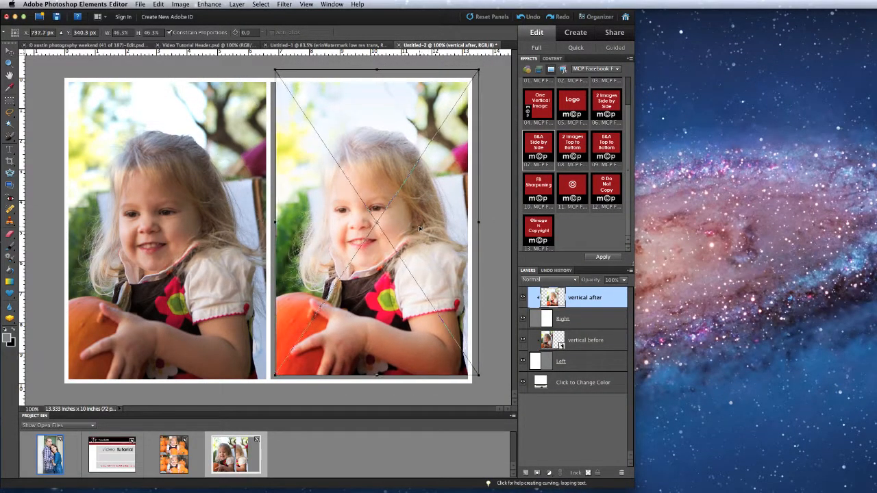
{"action": "left_click_drag", "start_coordinate": [479, 377], "coordinate": [460, 384]}
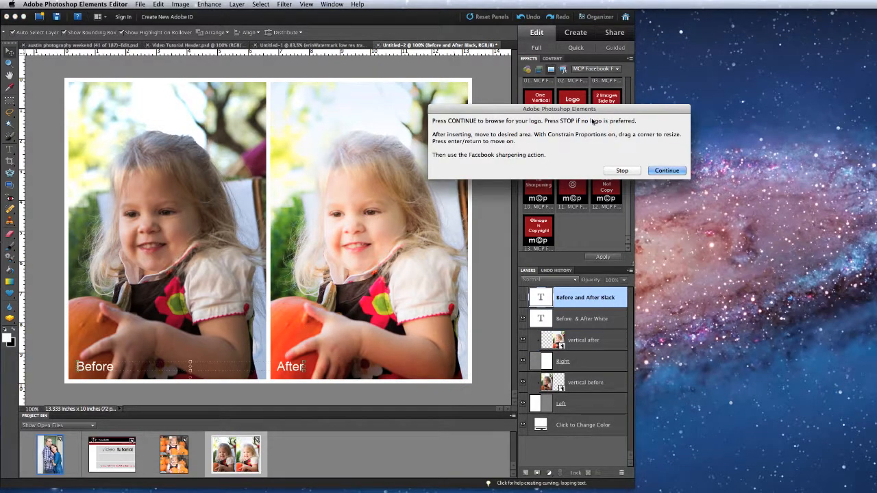
Step: Stop at the logo prompt, compare black and white Before/After labels, and keep white
{"action": "left_click", "coordinate": [622, 170]}
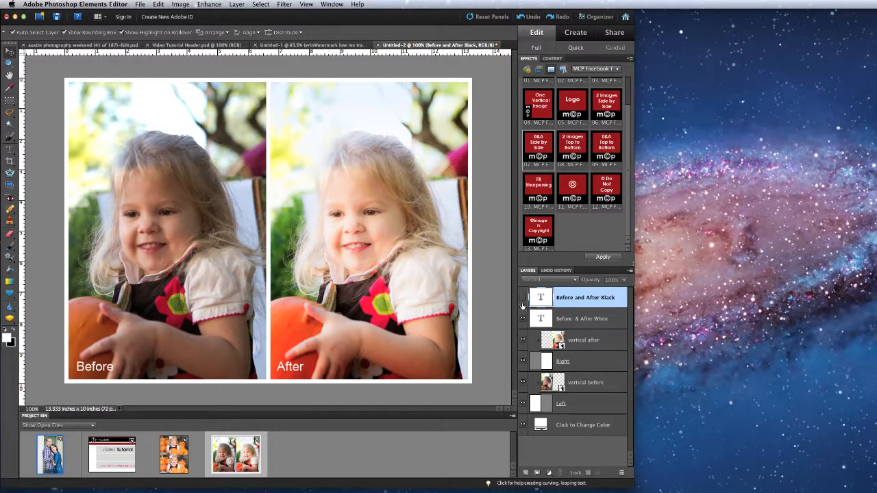
{"action": "left_click", "coordinate": [523, 304]}
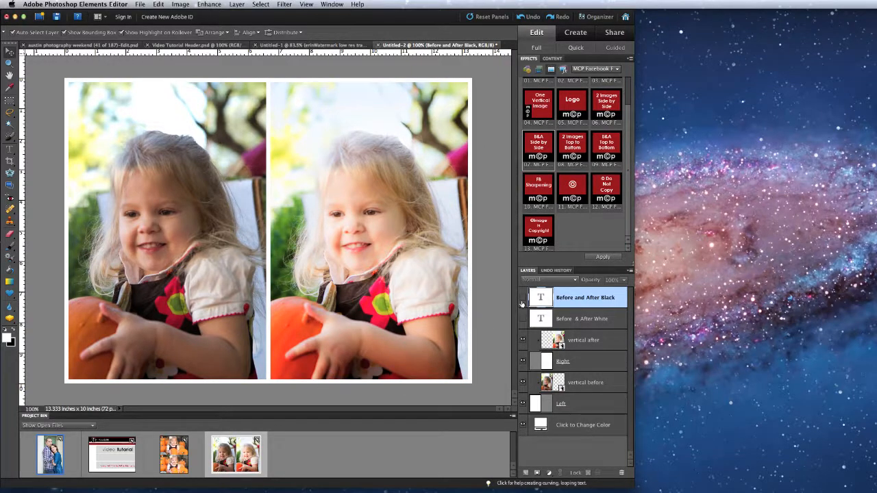
{"action": "left_click", "coordinate": [522, 301]}
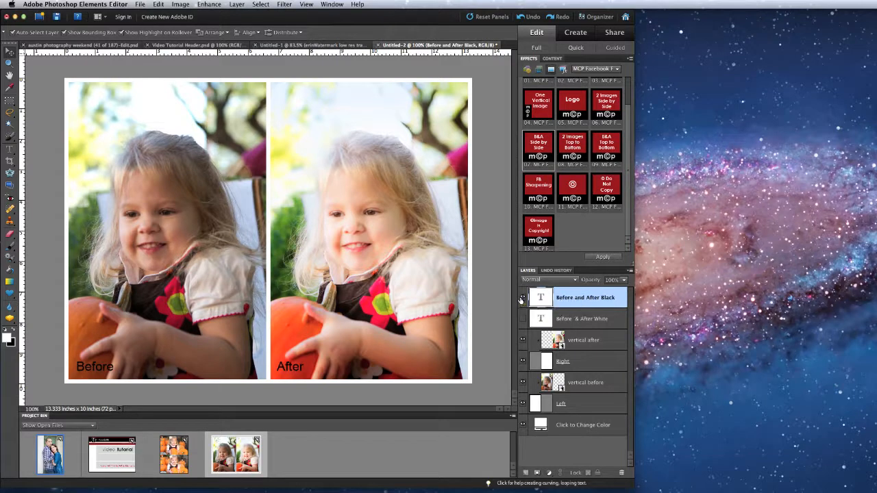
{"action": "left_click", "coordinate": [584, 318]}
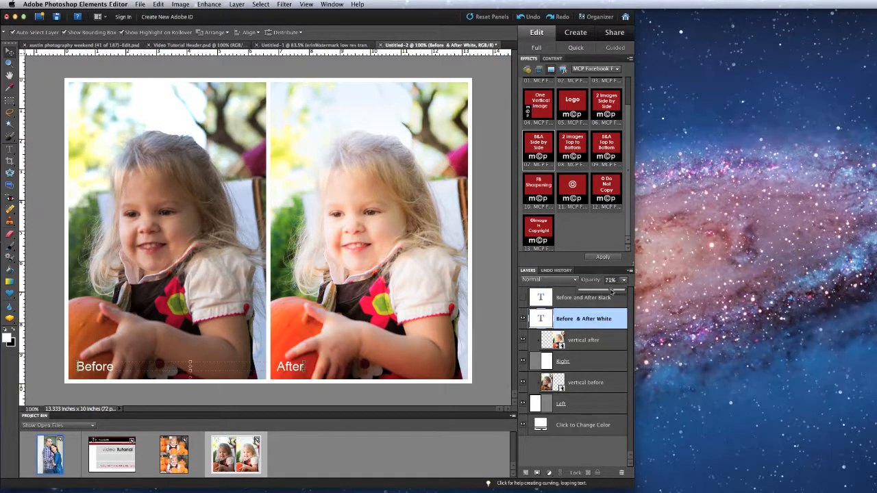
{"action": "left_click", "coordinate": [586, 298]}
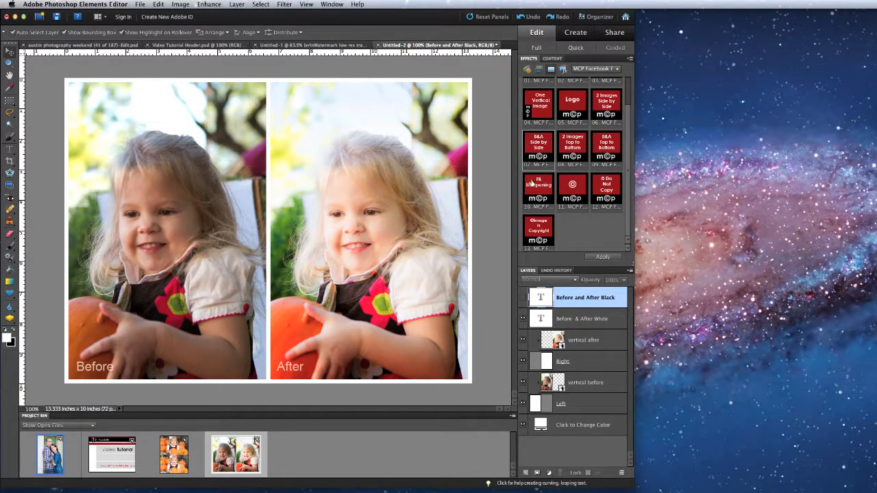
Step: Overlay the '© Do Not Copy' watermark on the collage, dismissing the hidden-layer warning
{"action": "left_click", "coordinate": [603, 256]}
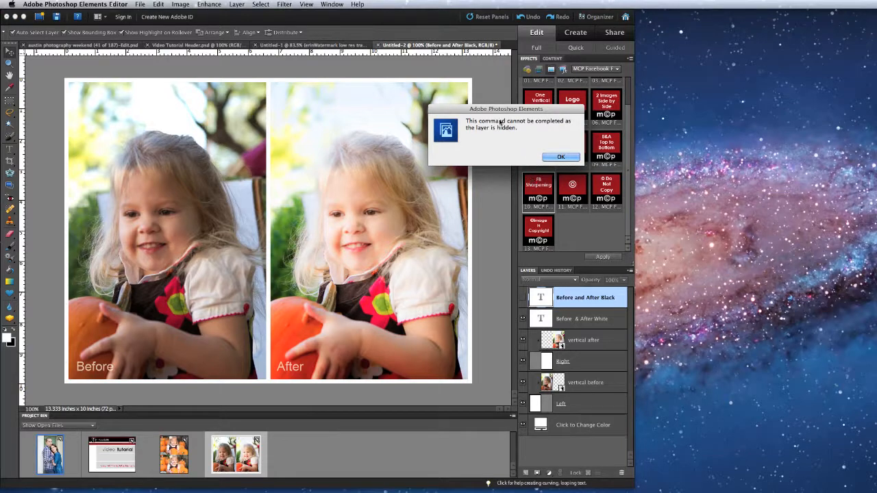
{"action": "mouse_move", "coordinate": [499, 140]}
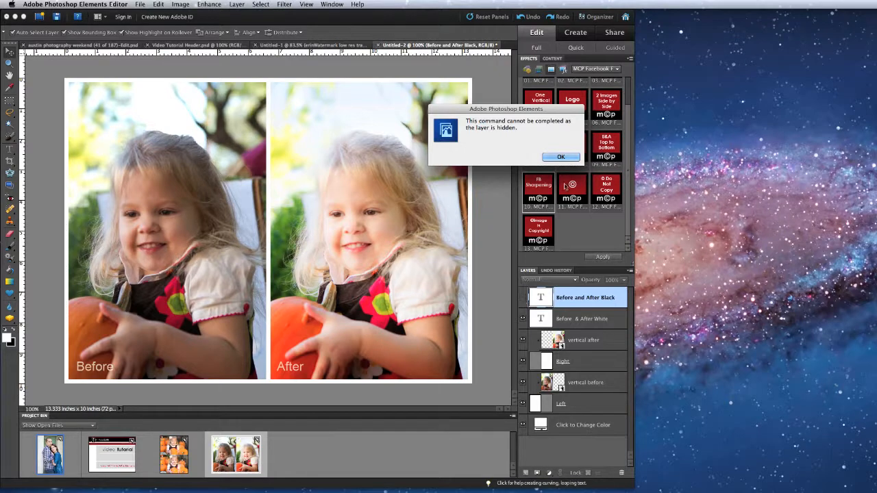
{"action": "left_click", "coordinate": [561, 156]}
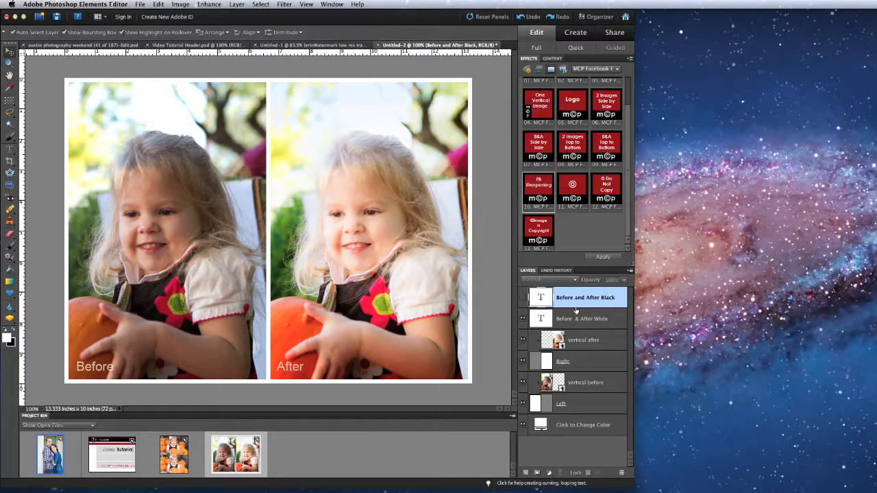
{"action": "left_click", "coordinate": [584, 318]}
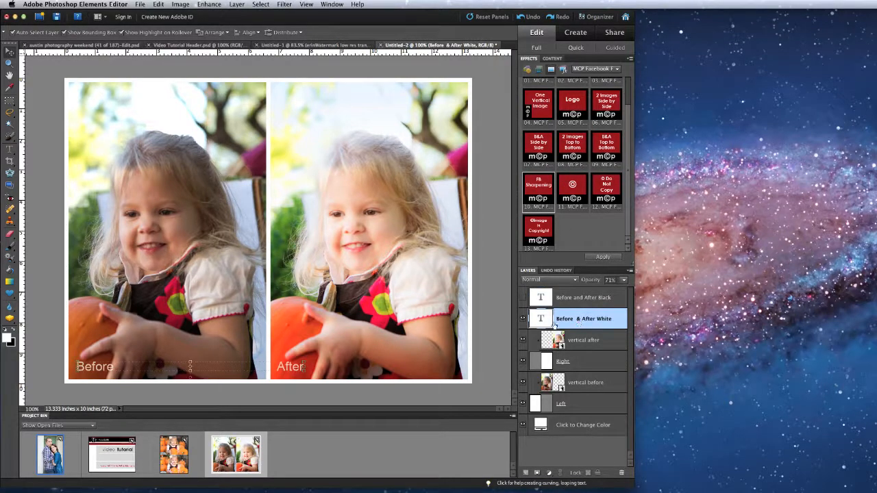
{"action": "mouse_move", "coordinate": [524, 318]}
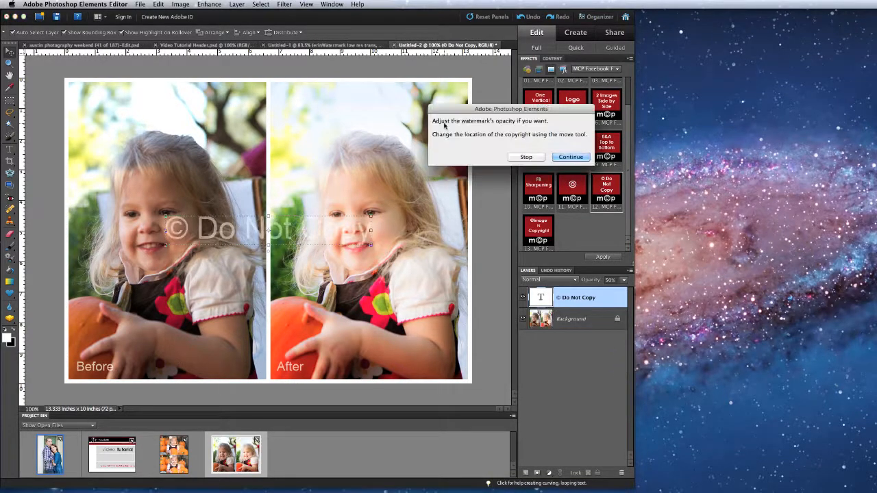
{"action": "left_click", "coordinate": [570, 156]}
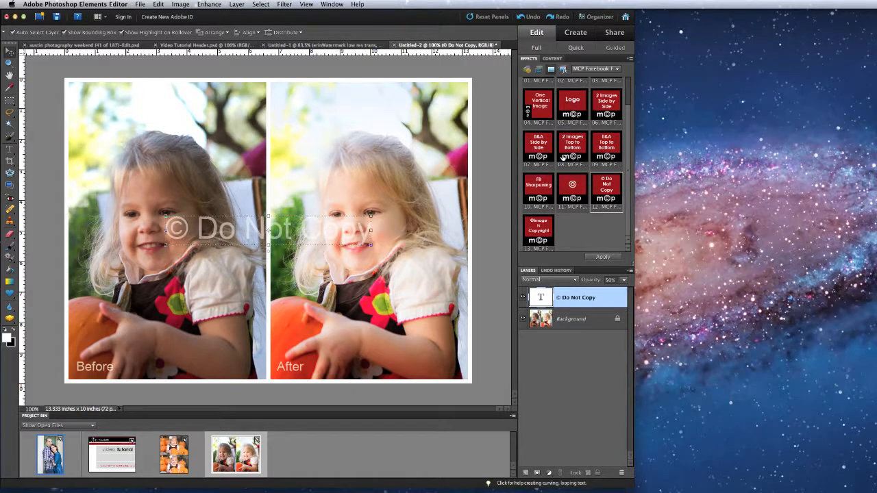